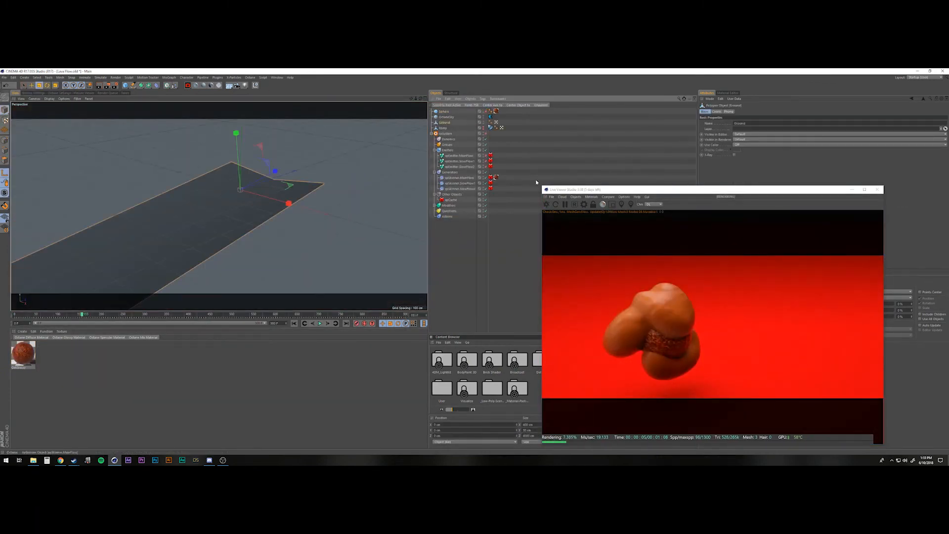
# Open the Octane Node Editor for the lava material to reach its Image Texture nodes.
pyautogui.click(50, 99)
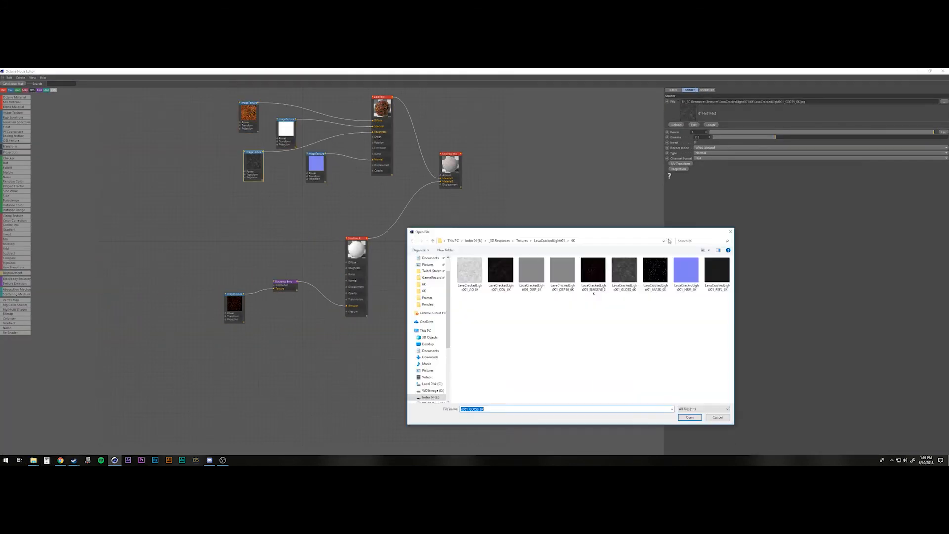
# Choose a LavaCracked texture map and load it into the Image Texture node.
pyautogui.click(689, 417)
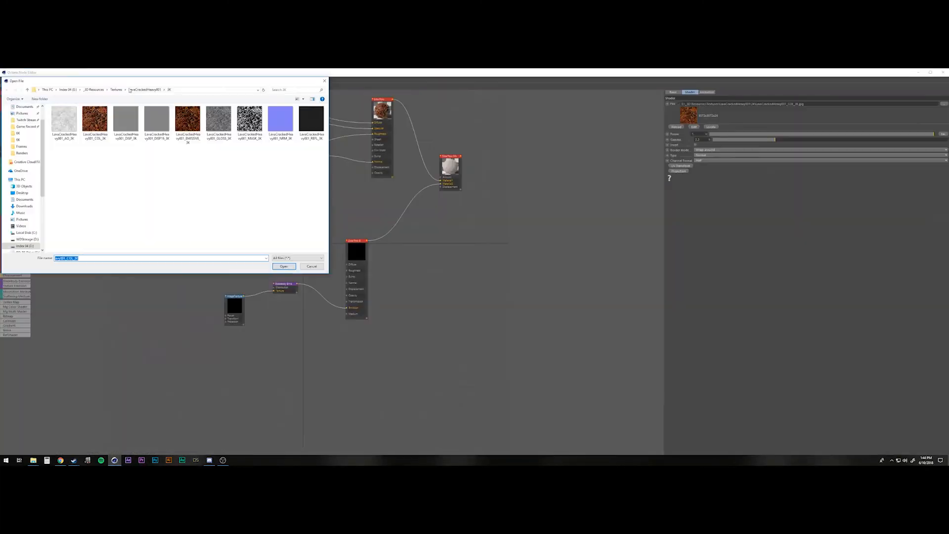
pyautogui.click(284, 266)
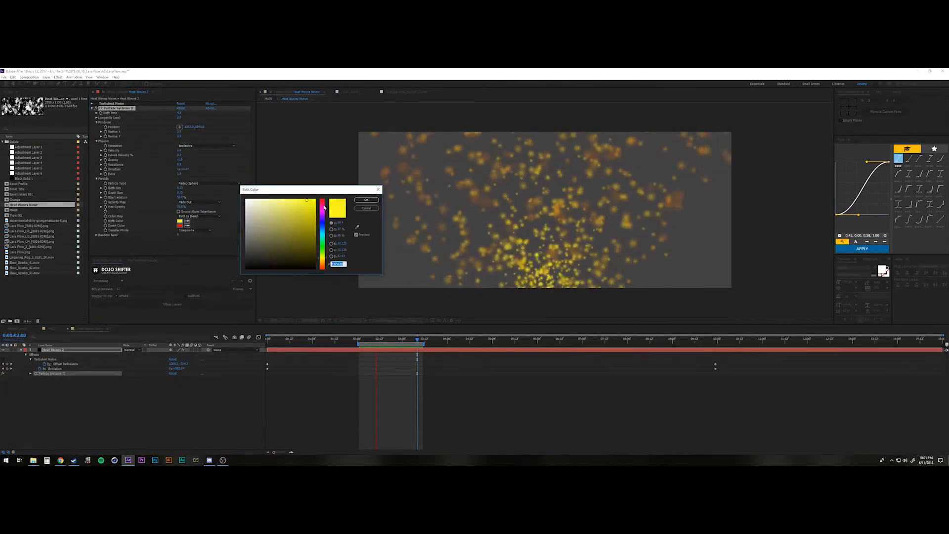
# Confirm the yellow spark colour and add a new adjustment layer above the lava composite.
pyautogui.click(365, 200)
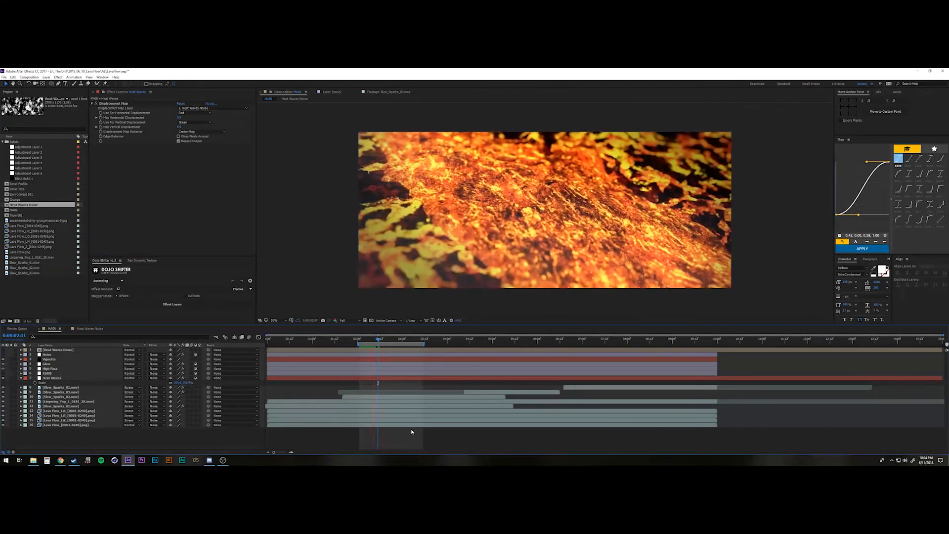
pyautogui.click(58, 77)
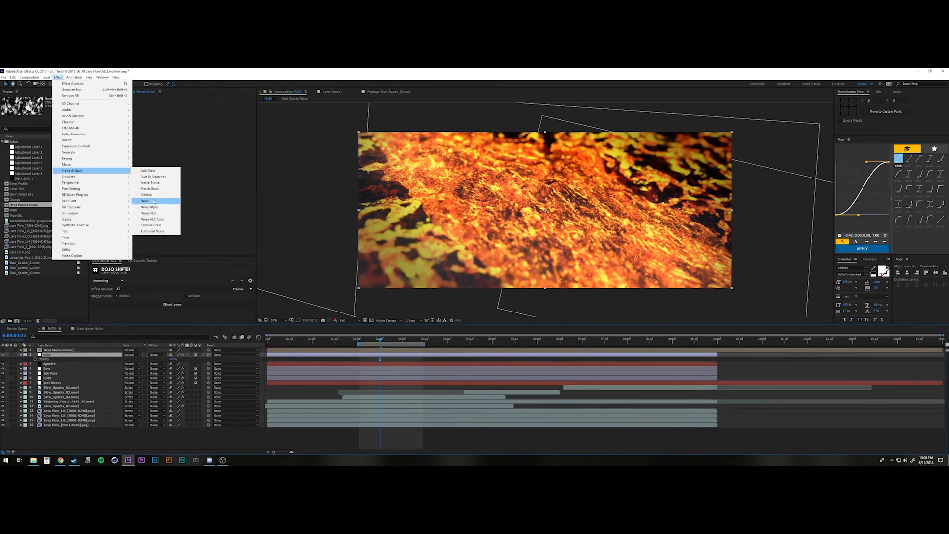
pyautogui.click(145, 201)
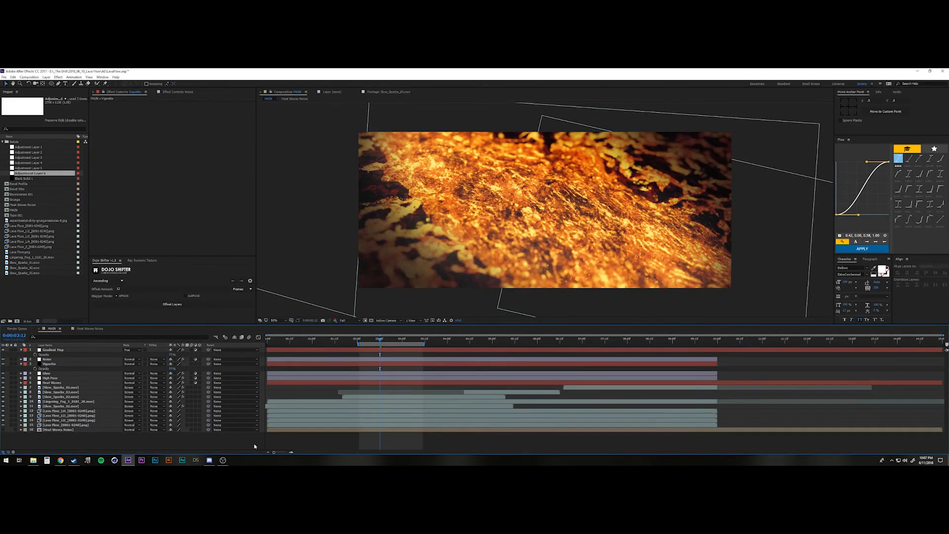